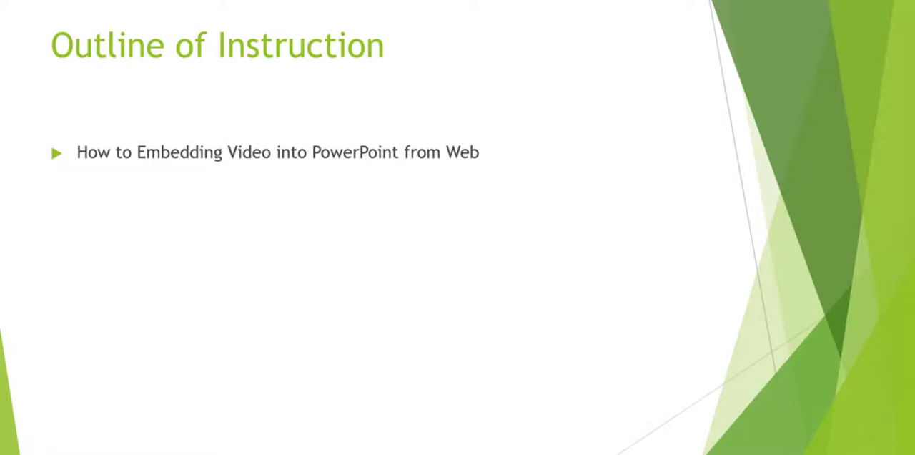
Add the outline bullets: uploading video, caption formats, and captioning non-captioned media.
type("How to Upload Video to PowerPoint")
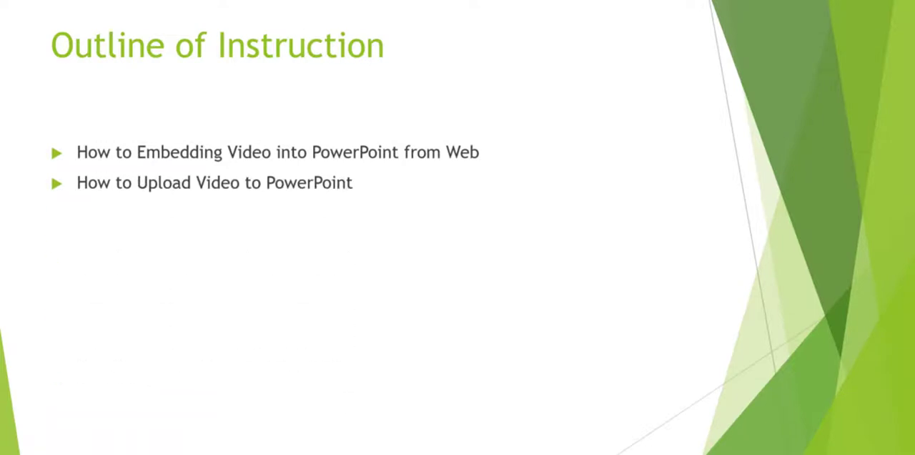
type("What format for captions in PowerPoint")
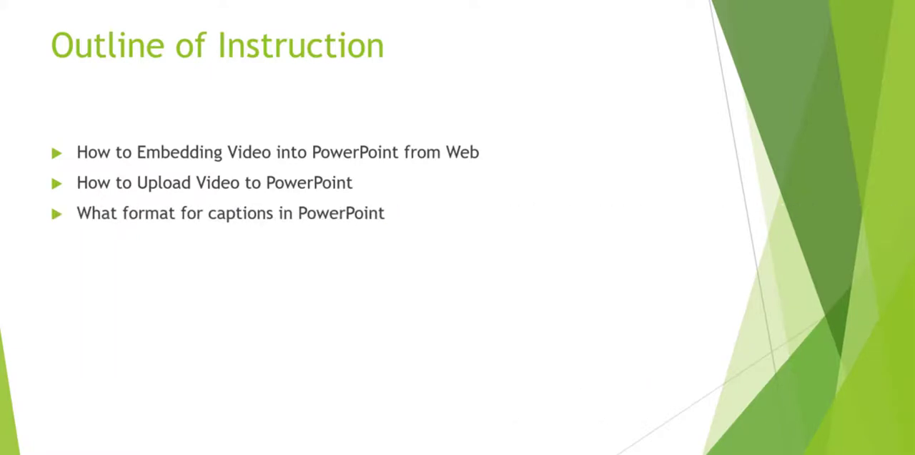
type("How to Upload Captions to non-captioned media")
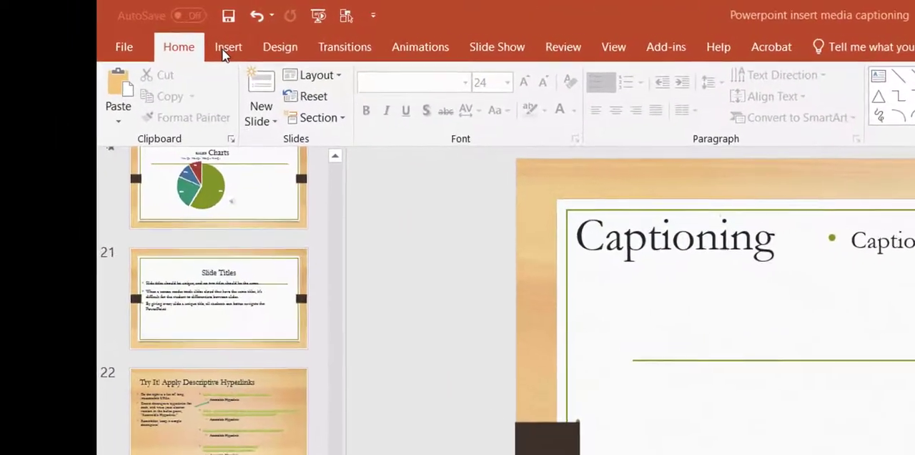
Start inserting an Online Video from the Insert ribbon's Video choices.
left_click(229, 46)
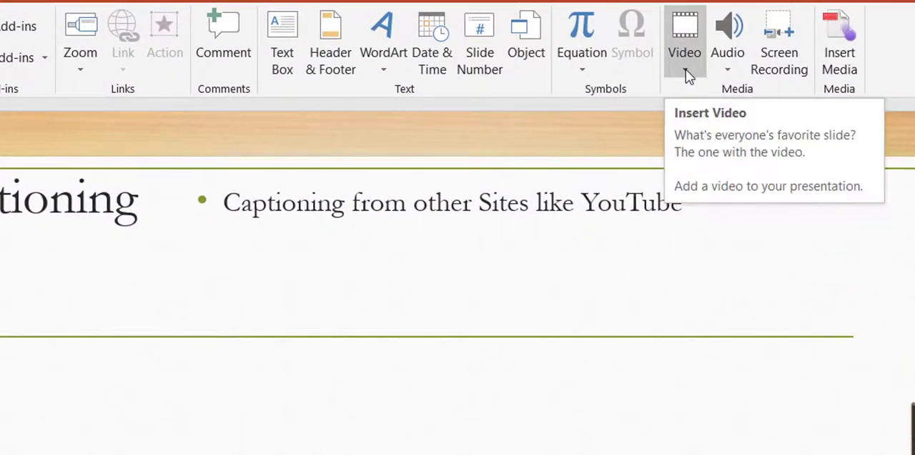
left_click(684, 43)
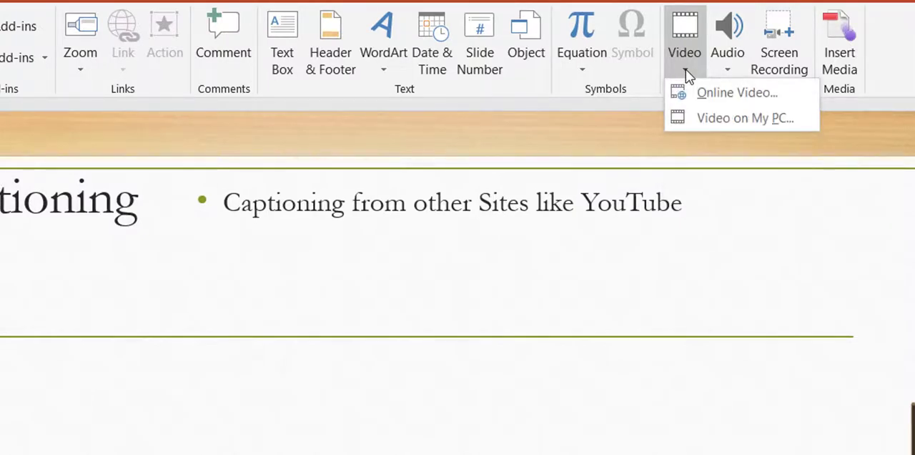
mouse_move(736, 91)
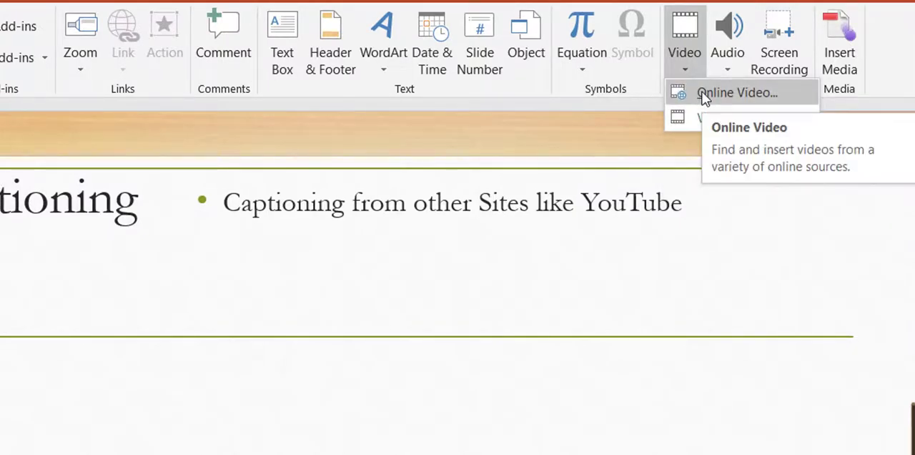
left_click(736, 92)
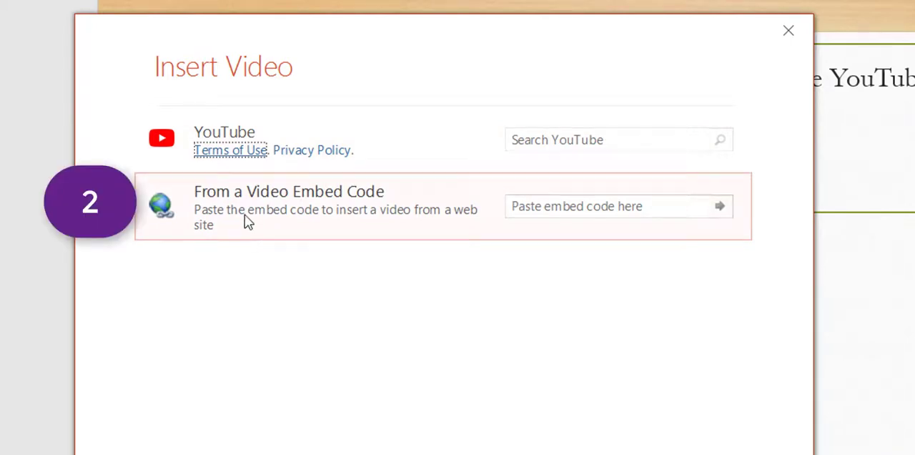
mouse_move(256, 199)
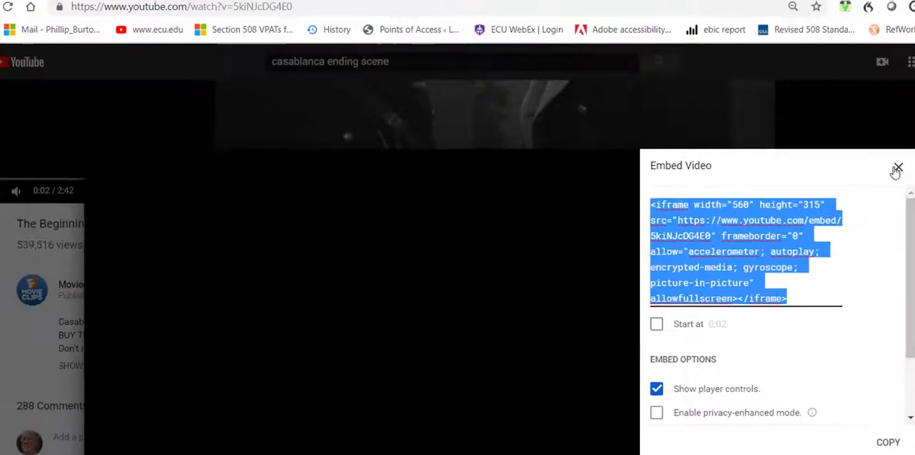
Get the Casablanca clip's embed code via Share > Embed and copy it.
left_click(897, 166)
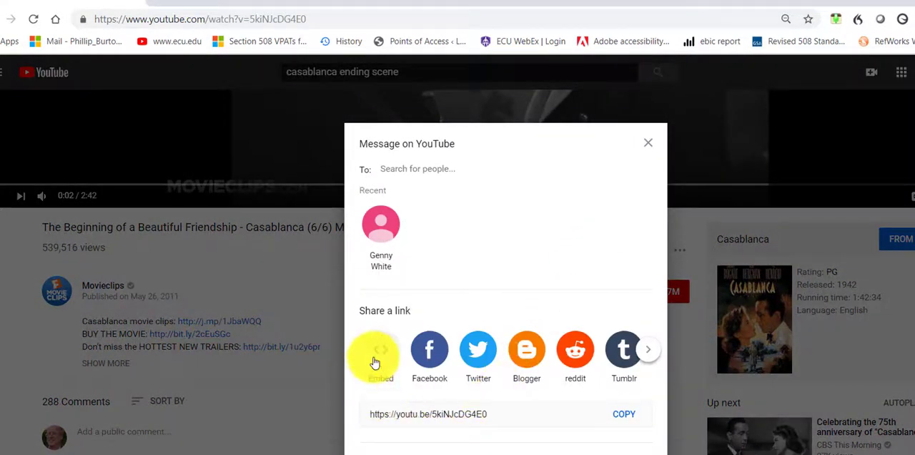
left_click(374, 350)
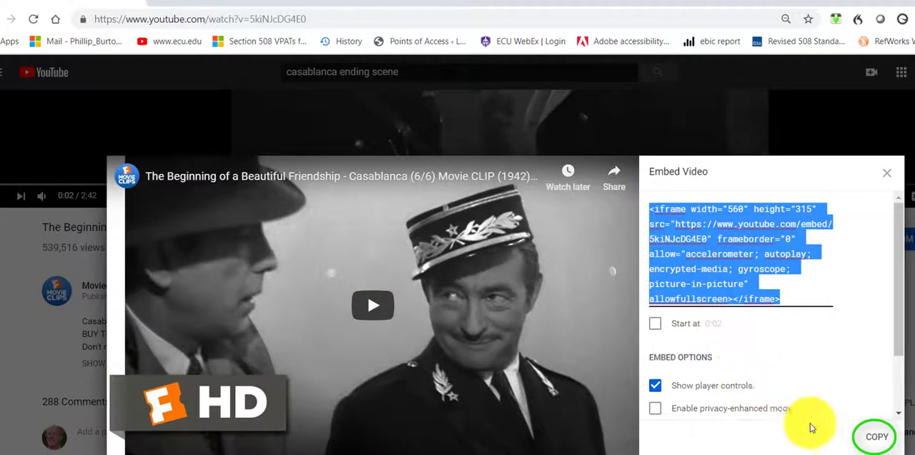
left_click(875, 436)
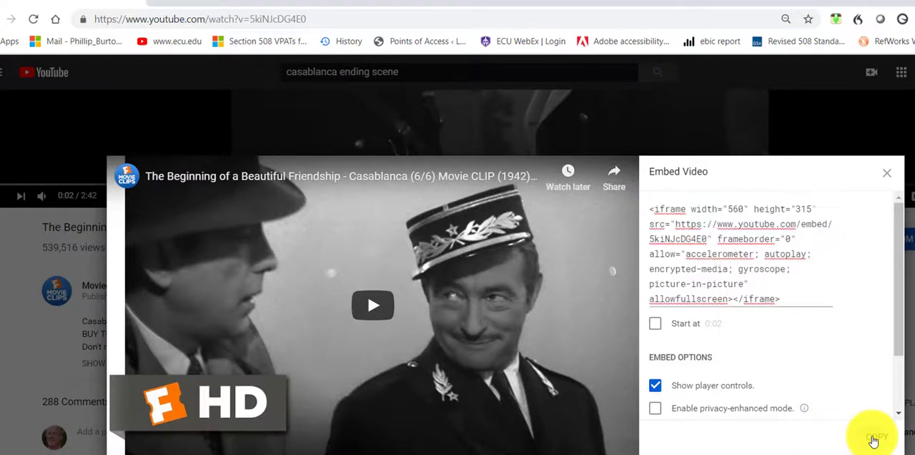
left_click(876, 436)
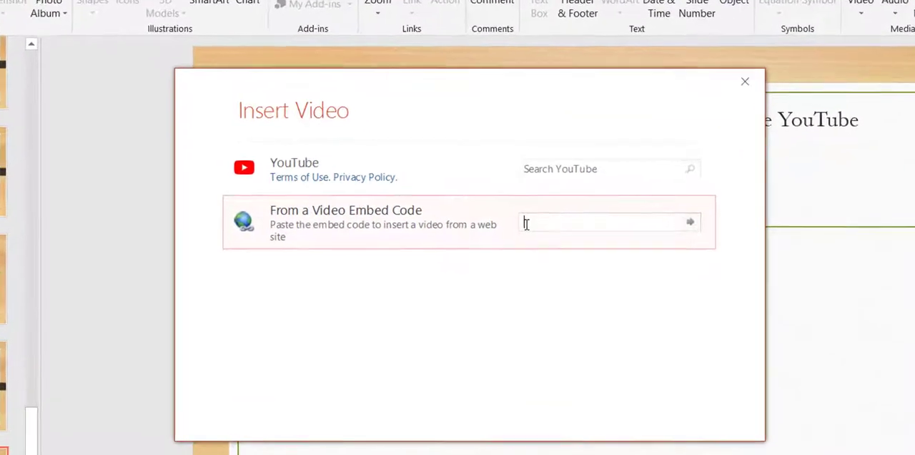
Paste the embed code to place the Casablanca video on the slide and select it.
key("ctrl+v")
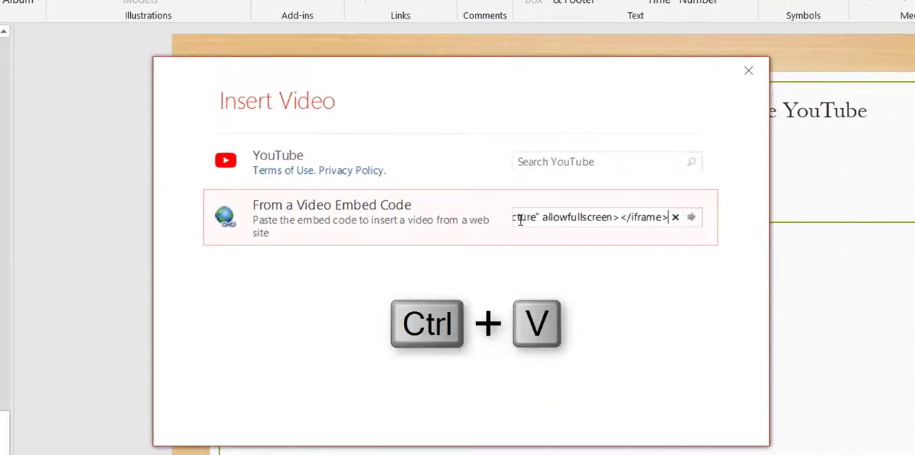
mouse_move(694, 248)
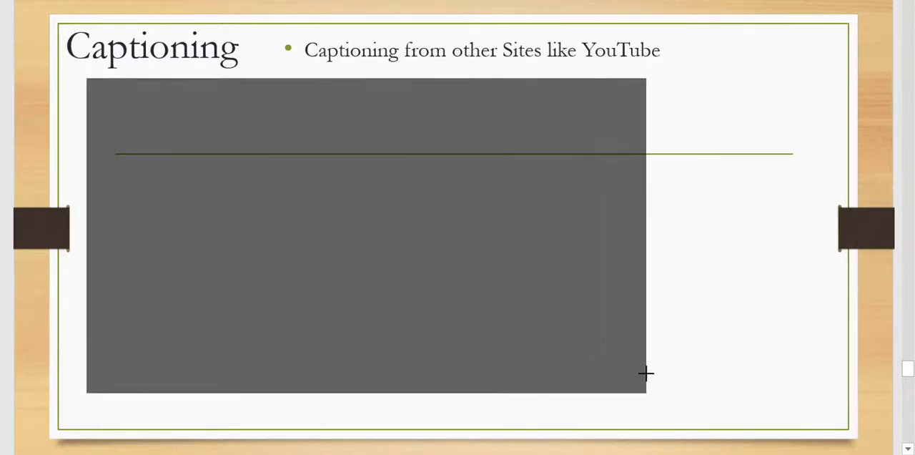
left_click(366, 236)
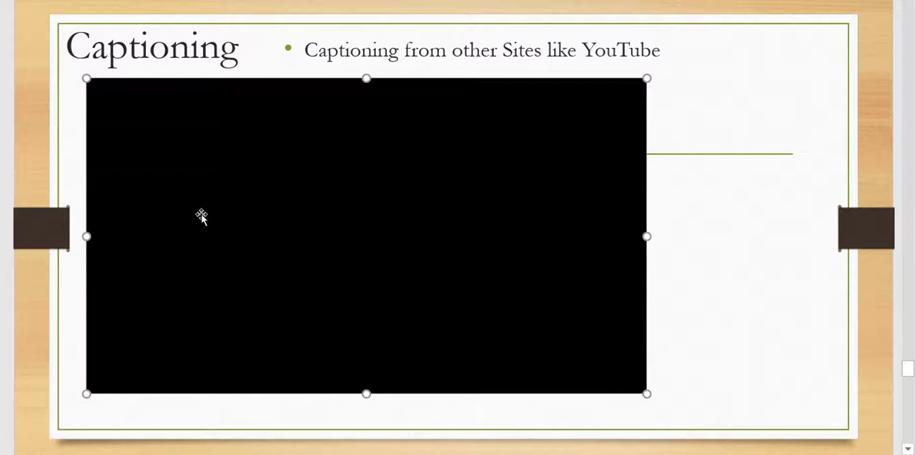
mouse_move(330, 209)
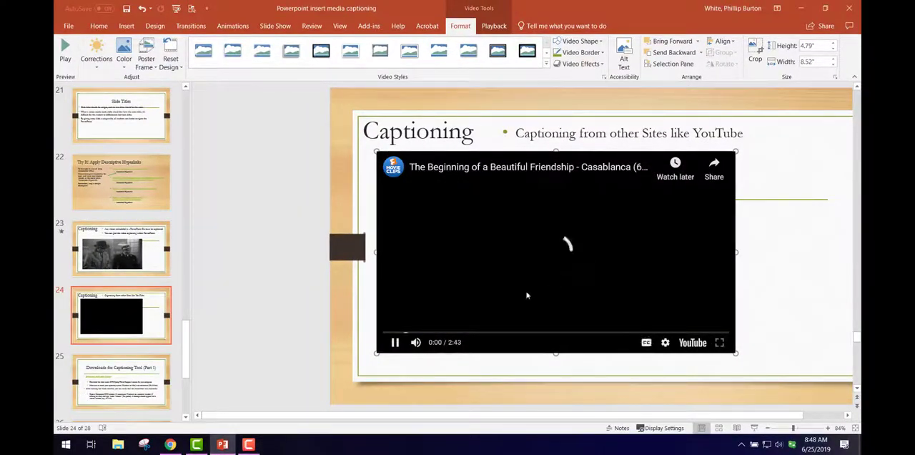
left_click(395, 341)
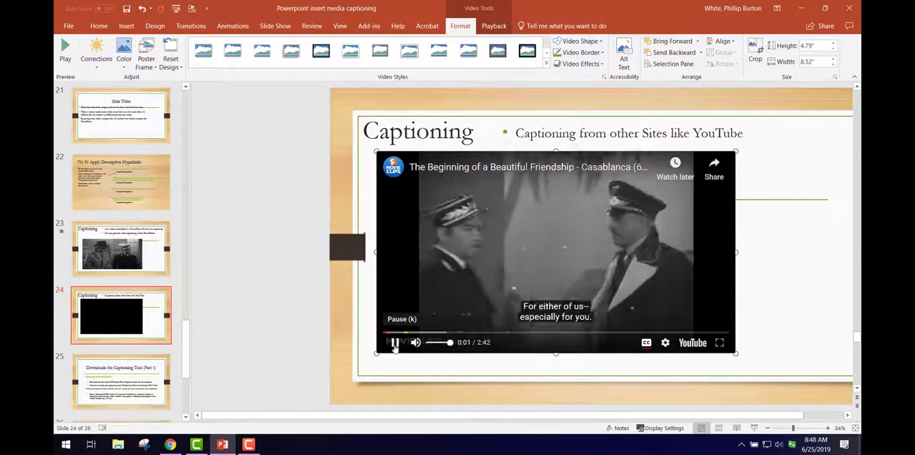
left_click(394, 342)
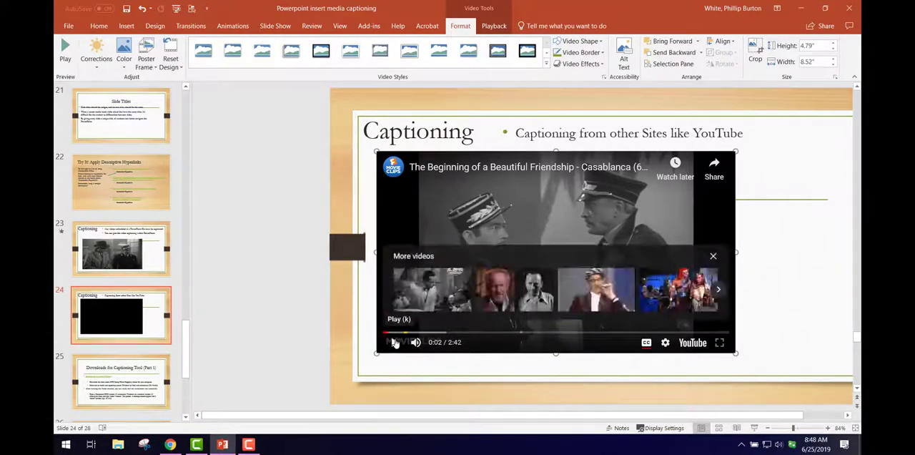
left_click(395, 342)
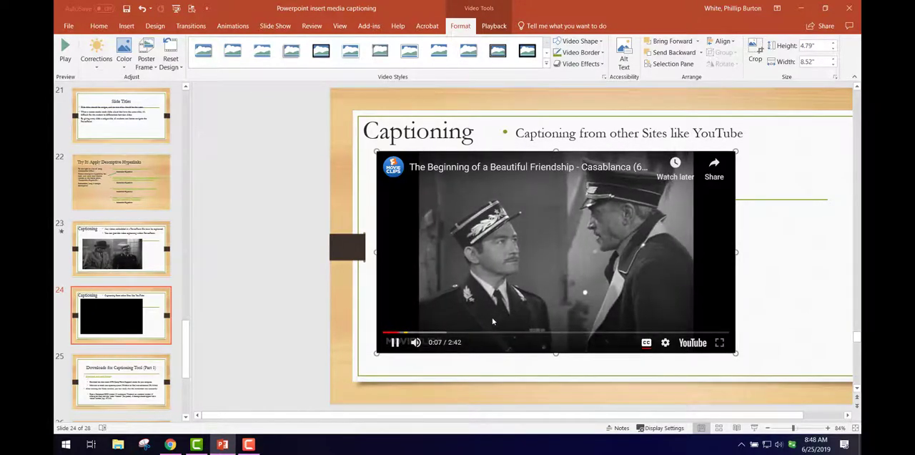
left_click(395, 341)
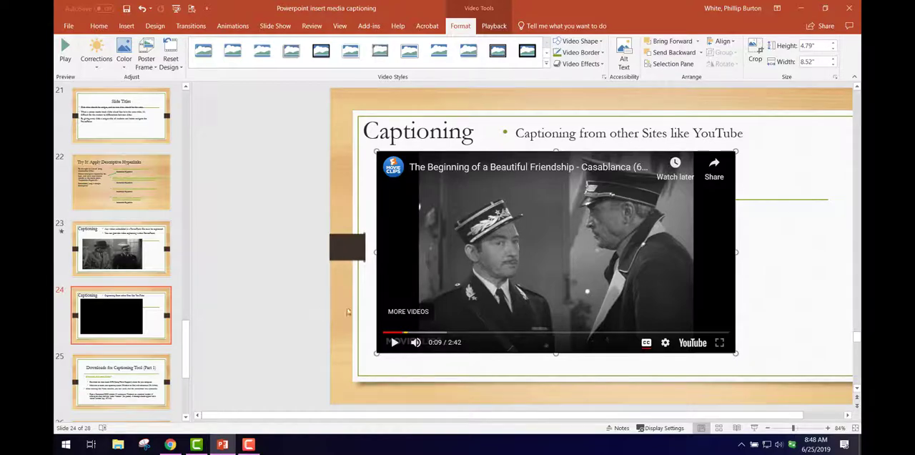
mouse_move(429, 303)
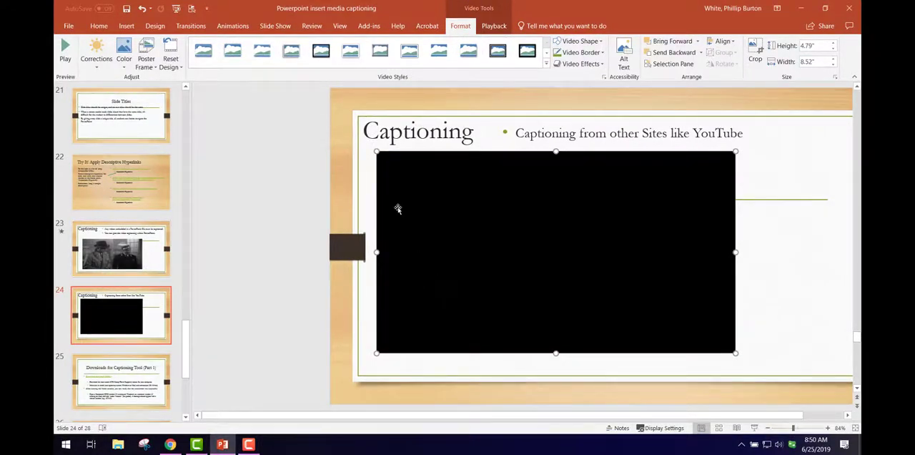
left_click(120, 248)
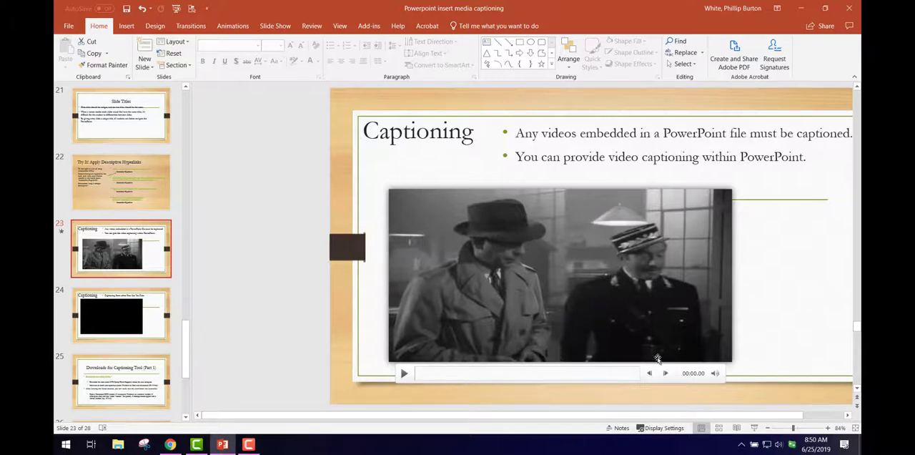
mouse_move(655, 372)
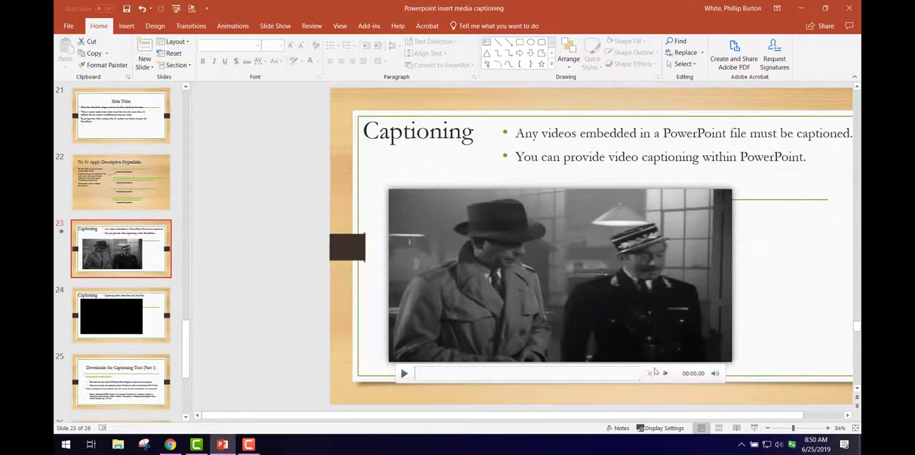
mouse_move(560, 372)
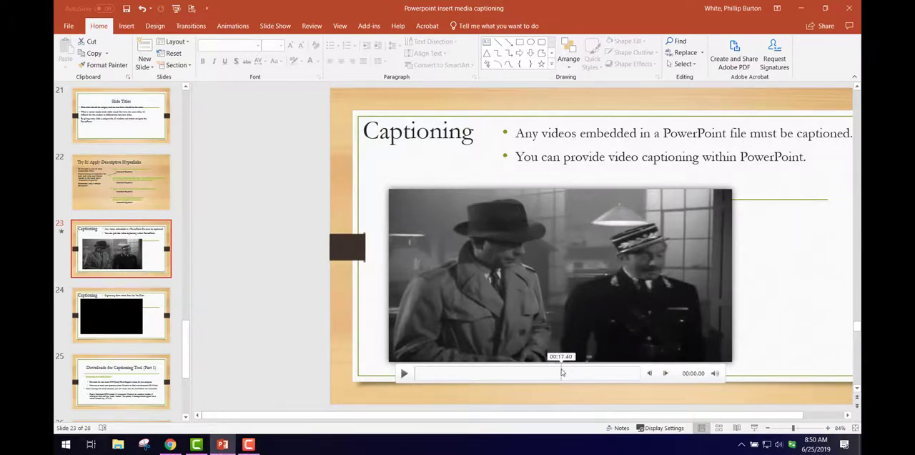
key("F5")
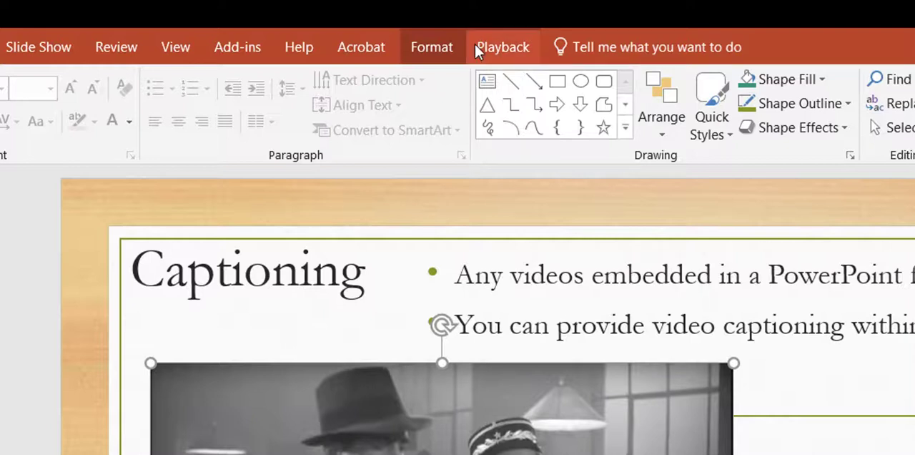
Insert casablanca.vtt as the clip's captions from Playback > Insert Captions.
left_click(502, 46)
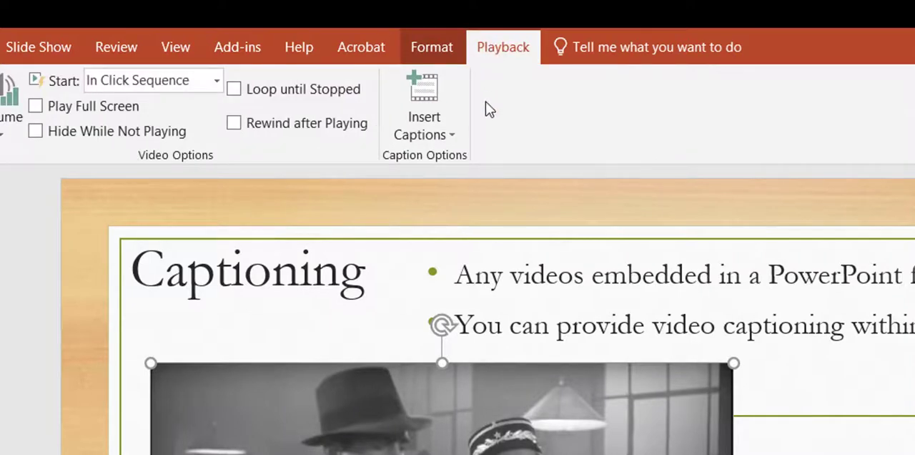
left_click(423, 134)
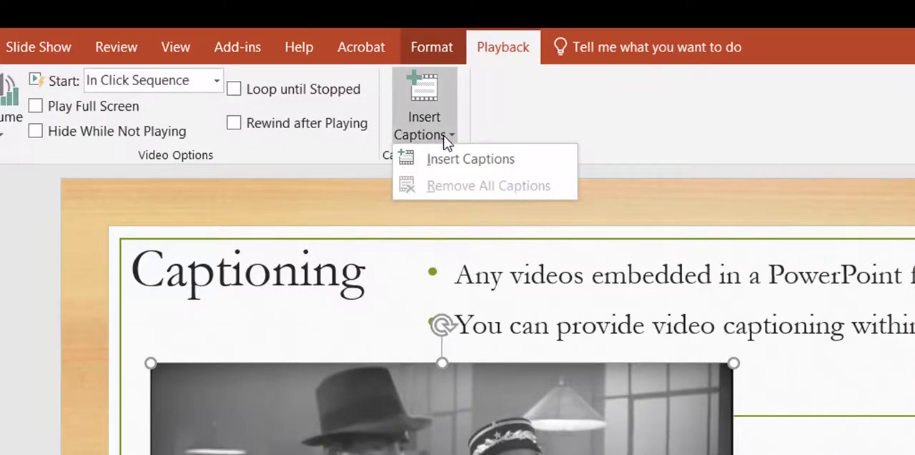
mouse_move(470, 159)
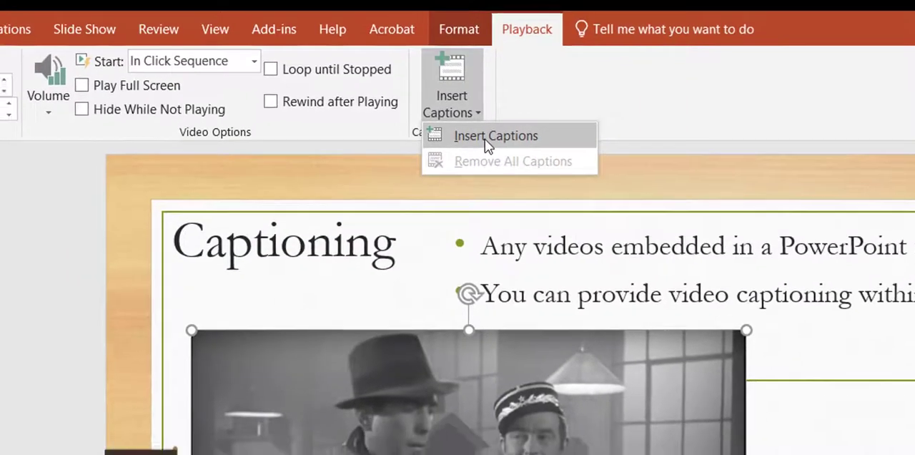
left_click(496, 134)
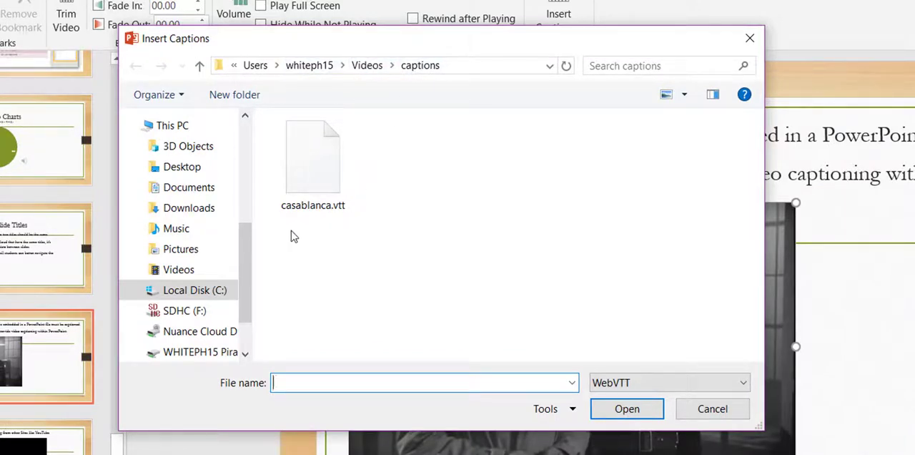
mouse_move(332, 229)
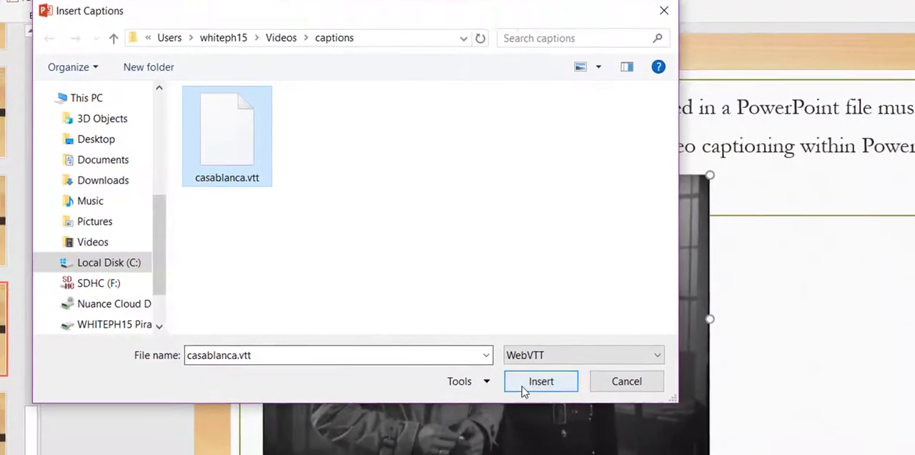
left_click(540, 380)
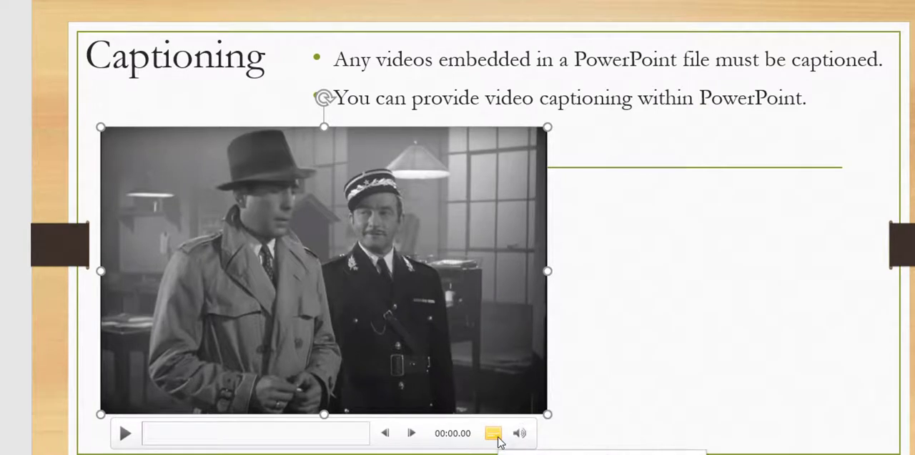
Choose the caption track from the CC button and play the clip.
left_click(491, 432)
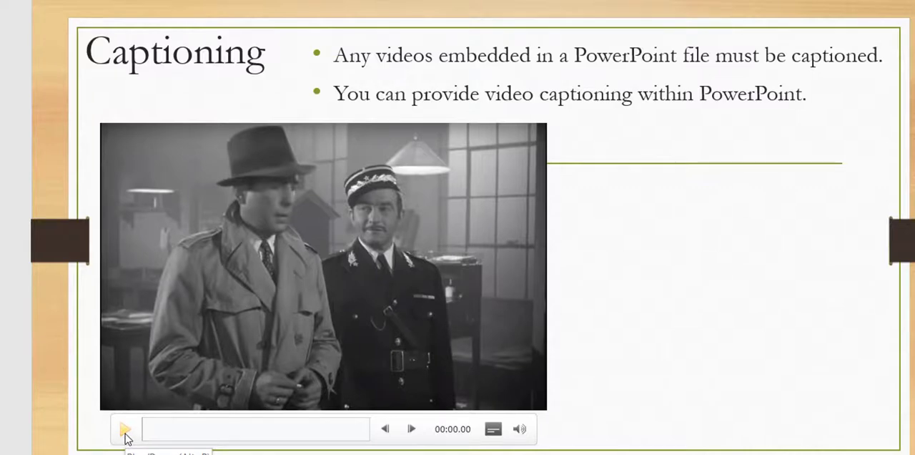
left_click(125, 429)
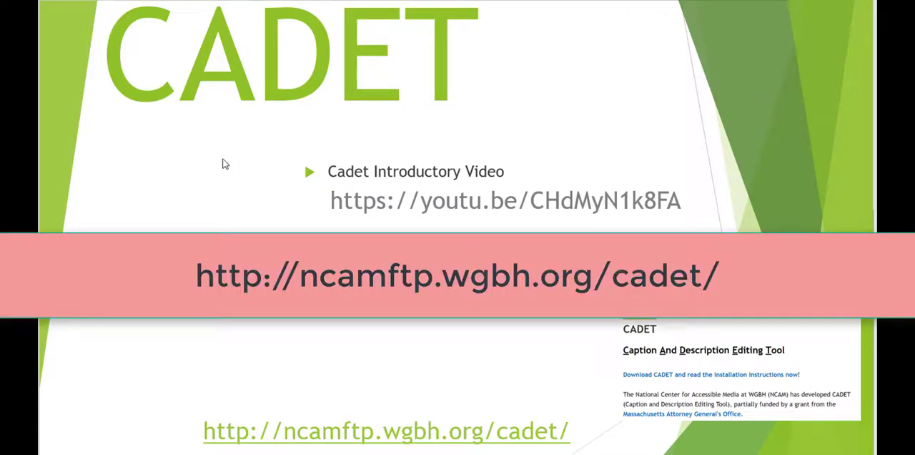
mouse_move(203, 360)
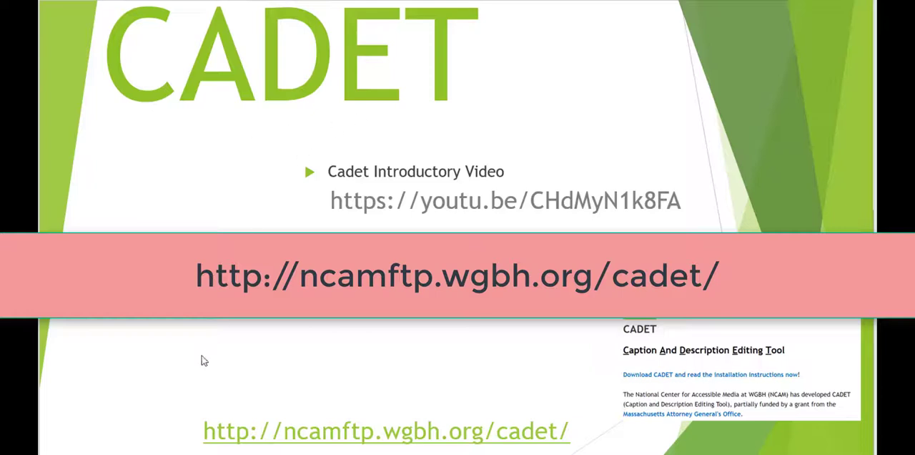
mouse_move(549, 440)
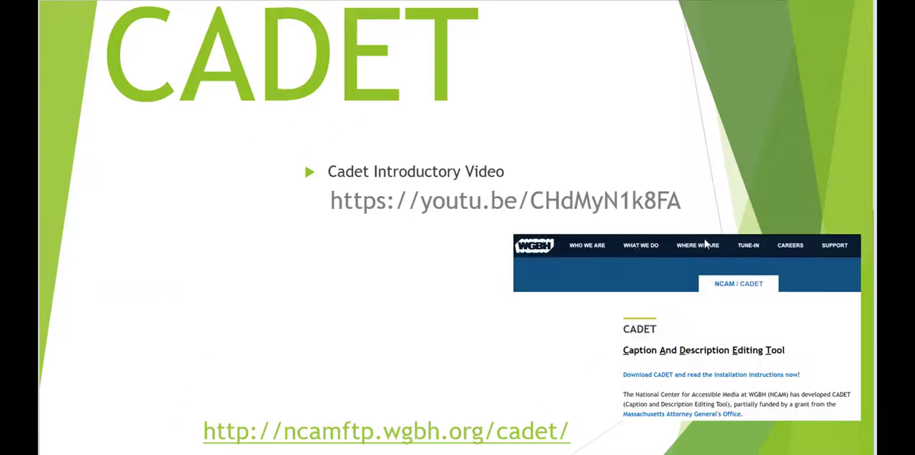
mouse_move(594, 386)
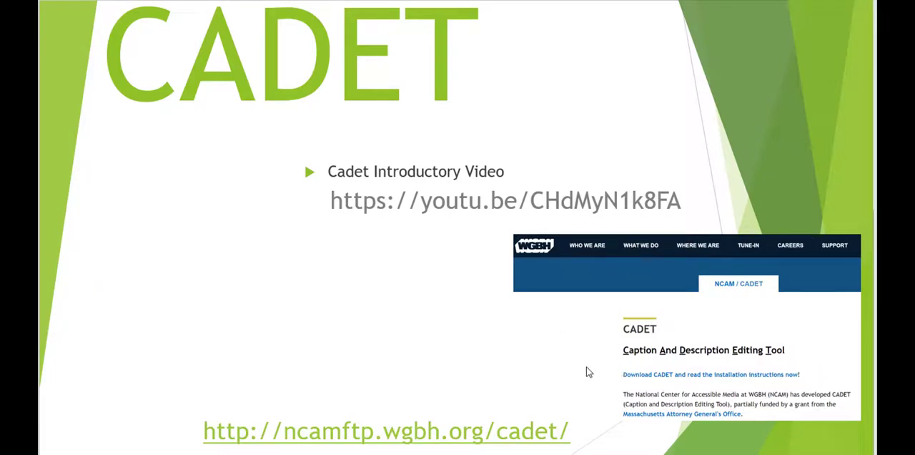
mouse_move(298, 252)
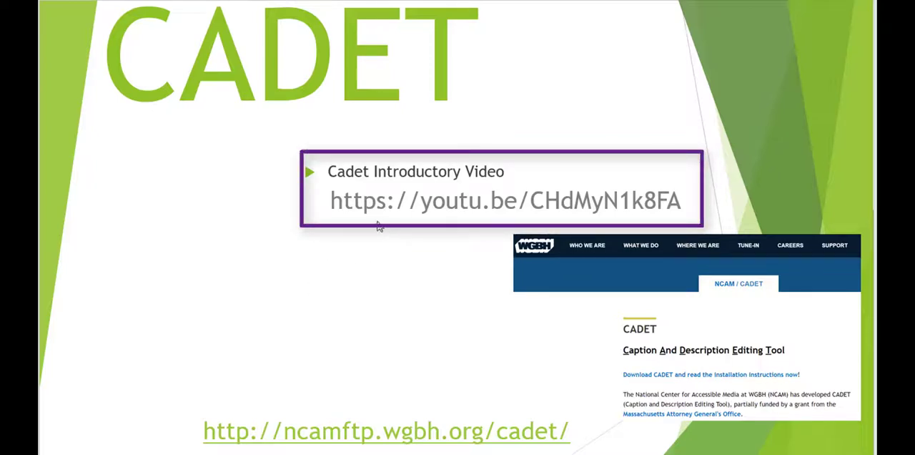
mouse_move(392, 220)
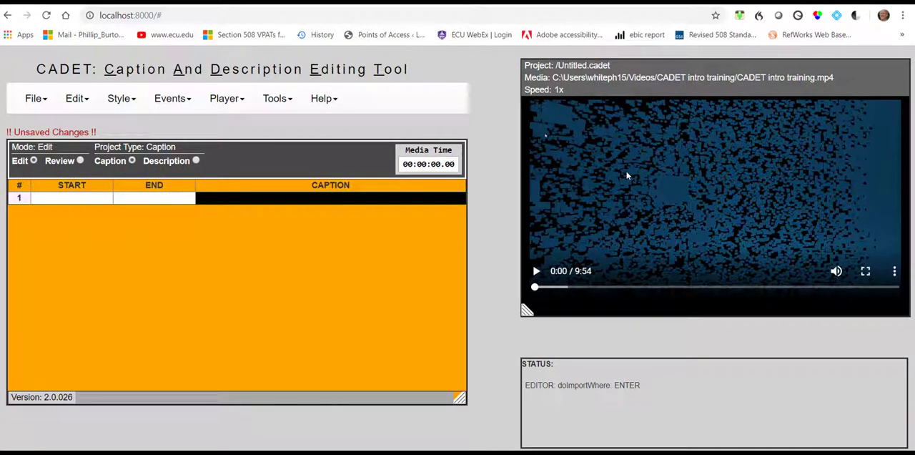
mouse_move(649, 212)
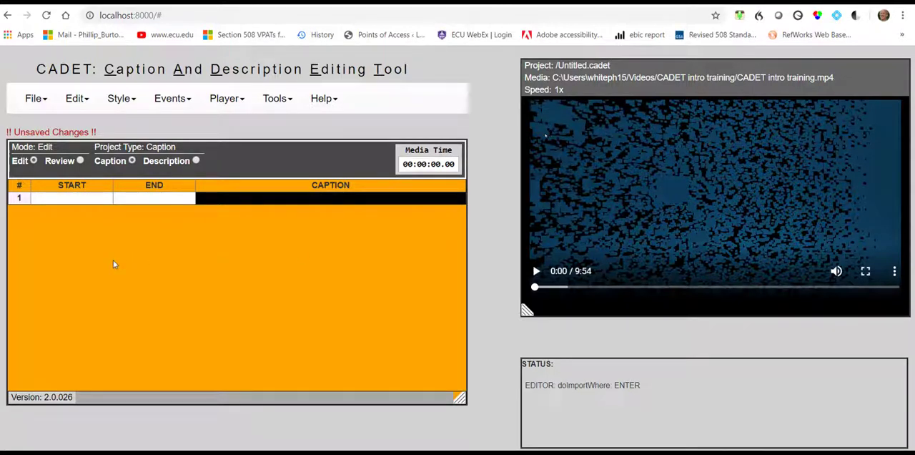
Begin a File > Import with the import type set to SRT.
left_click(33, 97)
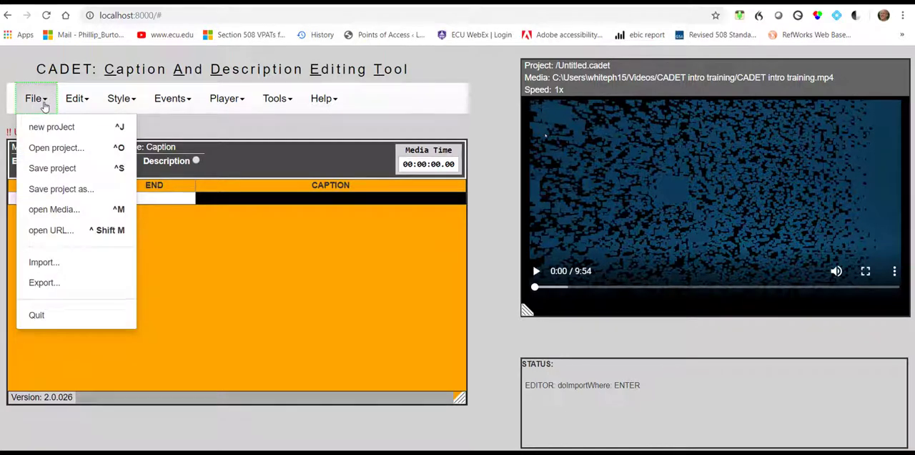
mouse_move(43, 261)
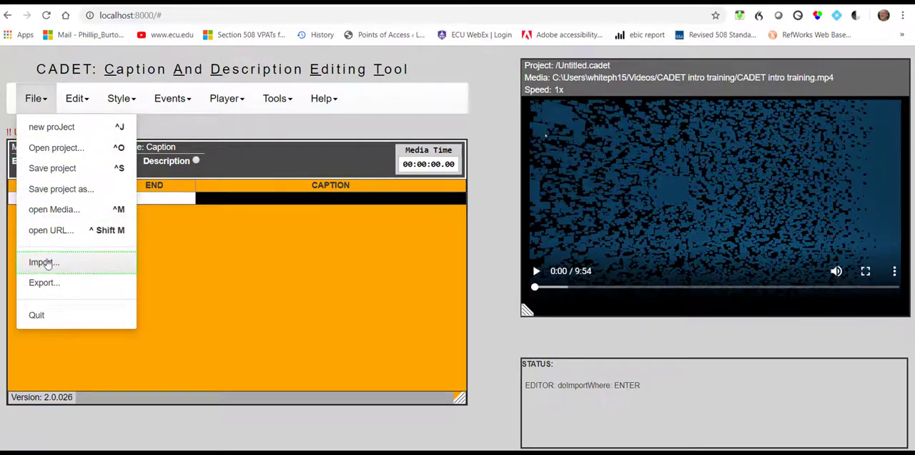
left_click(43, 262)
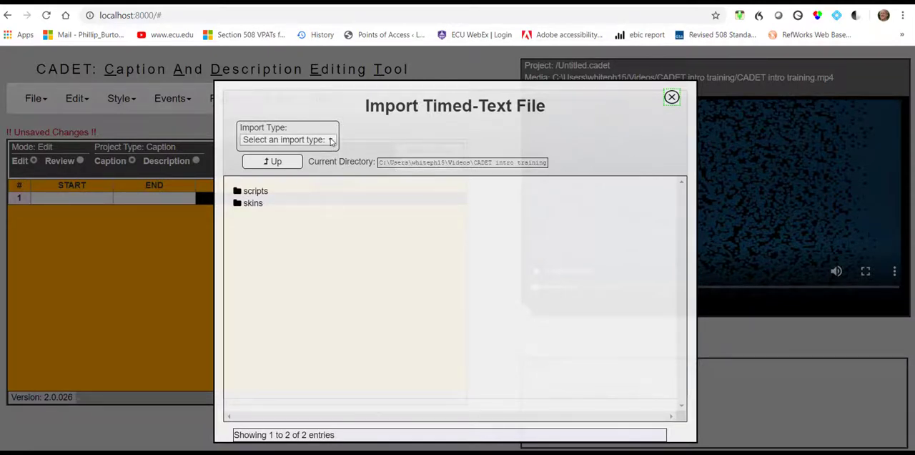
left_click(286, 140)
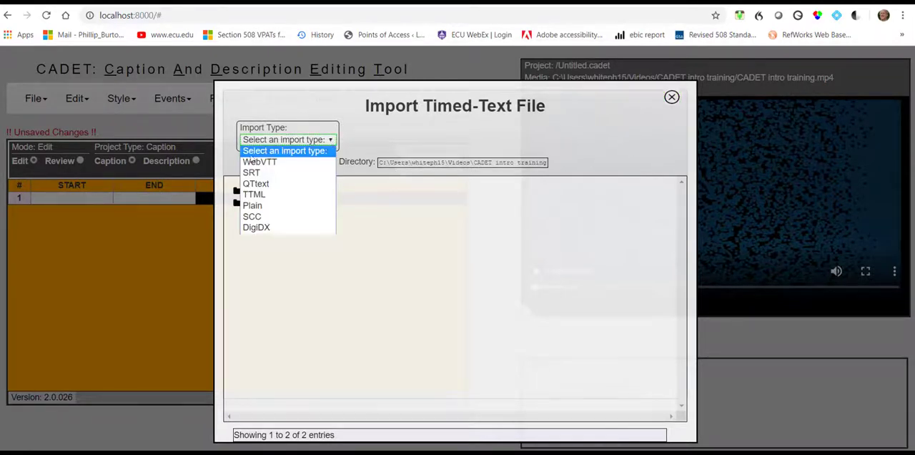
left_click(251, 172)
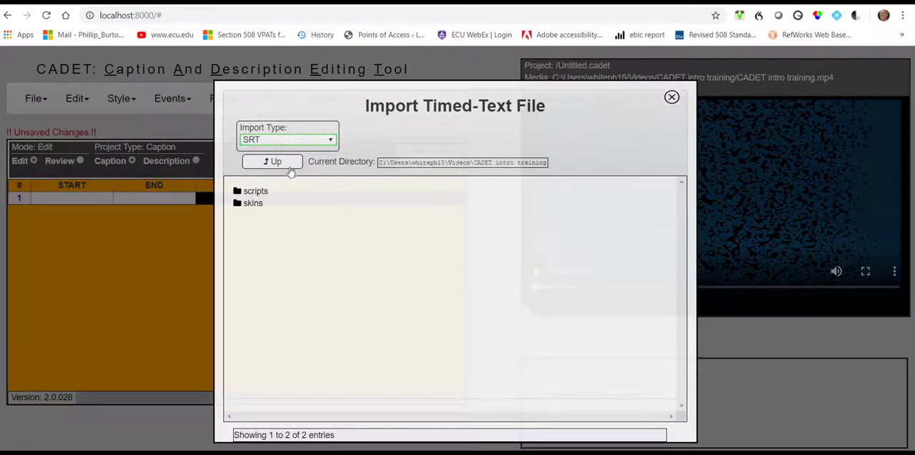
Browse to the captions folder and import Cadet Introduction.srt.
left_click(271, 162)
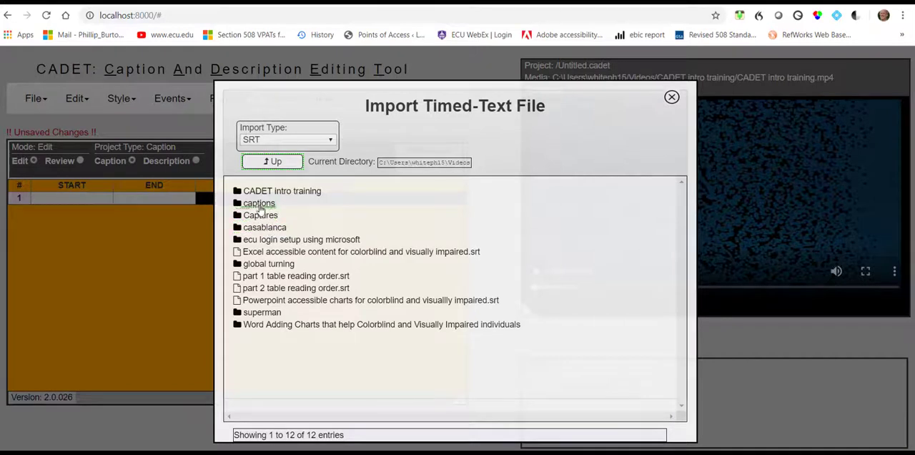
double_click(259, 203)
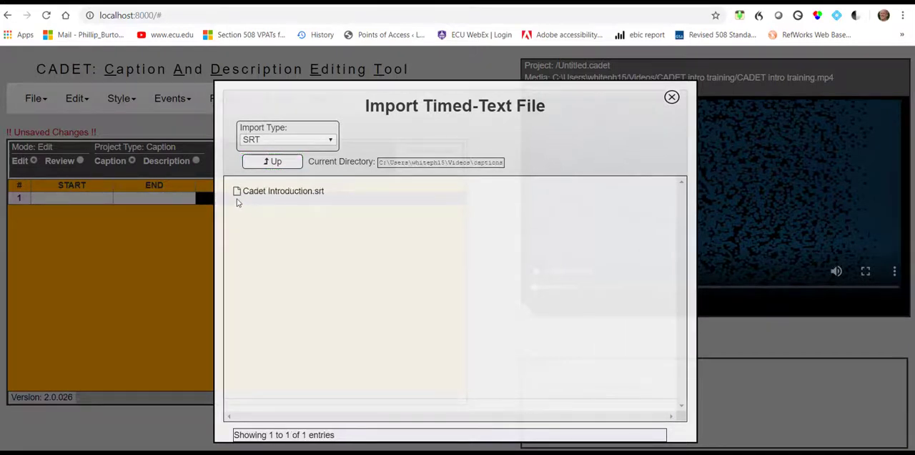
left_click(283, 191)
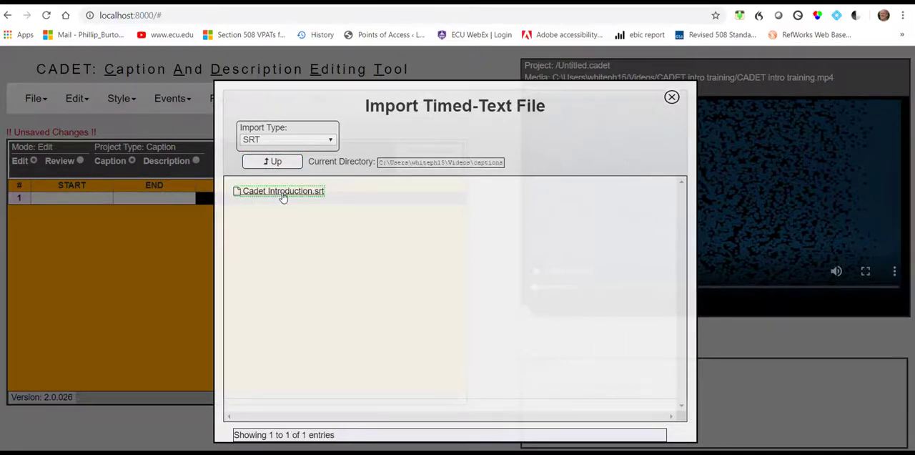
double_click(283, 191)
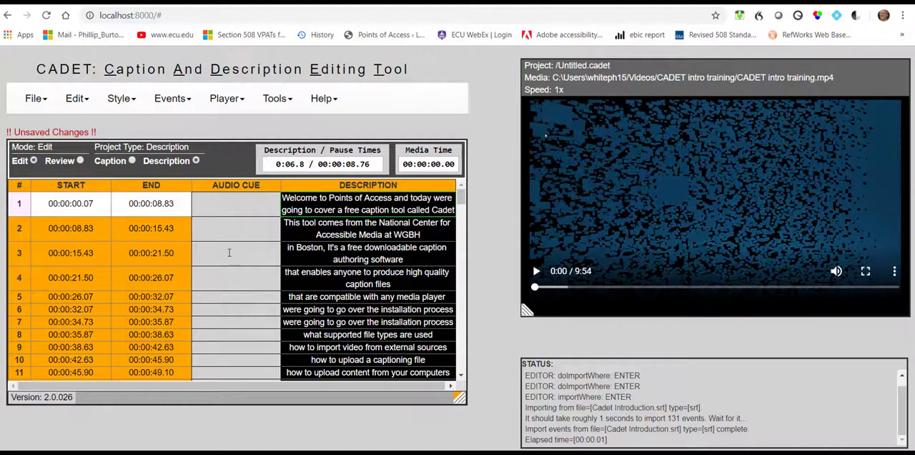
Export the captions as WebVTT, saving them as Cadet Introduction.vtt.
left_click(33, 98)
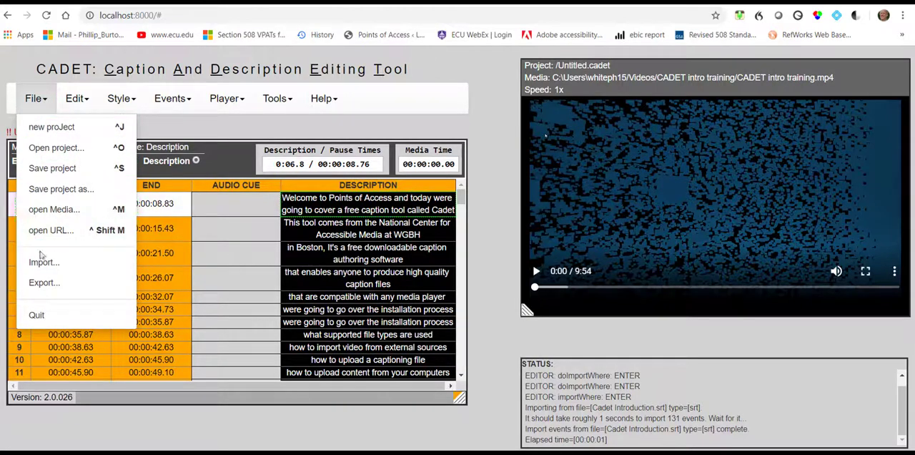
left_click(43, 282)
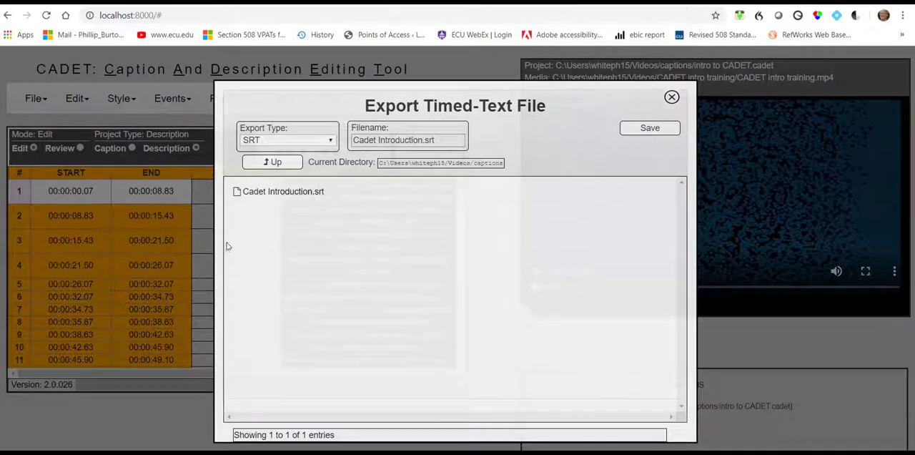
mouse_move(319, 204)
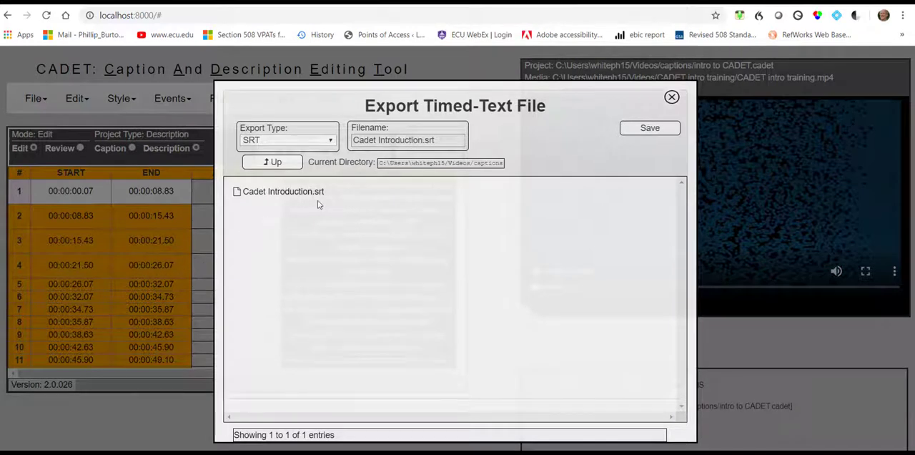
left_click(283, 191)
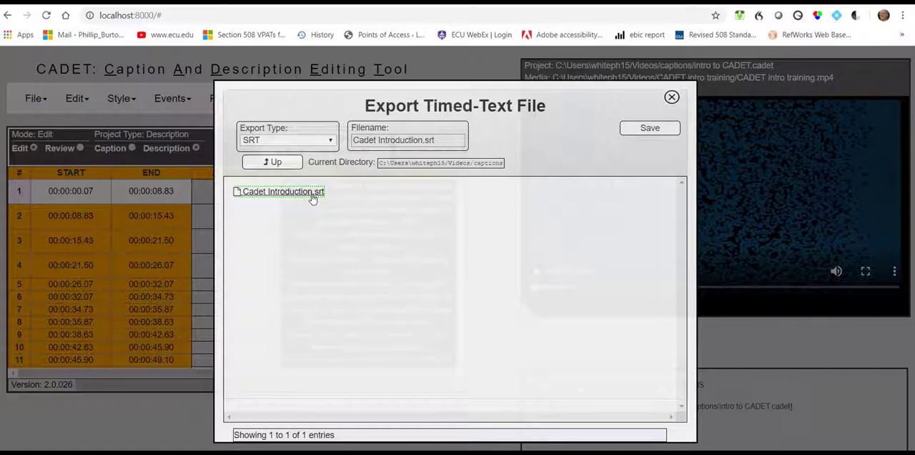
left_click(286, 140)
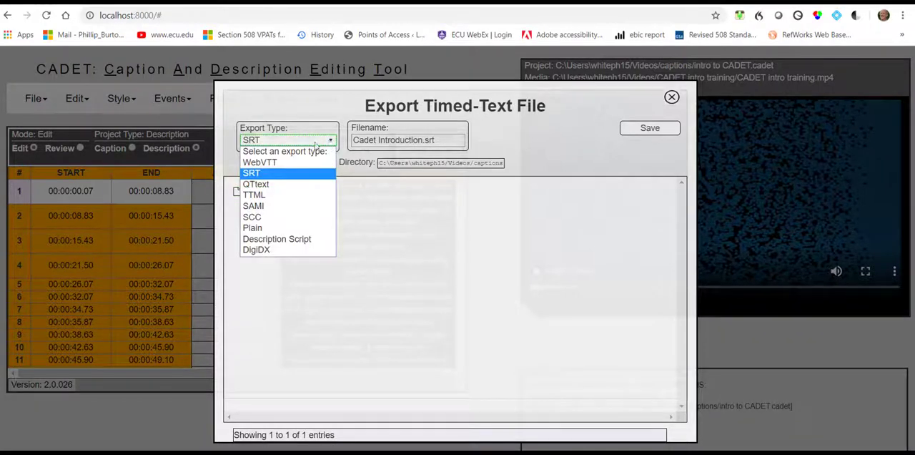
mouse_move(258, 162)
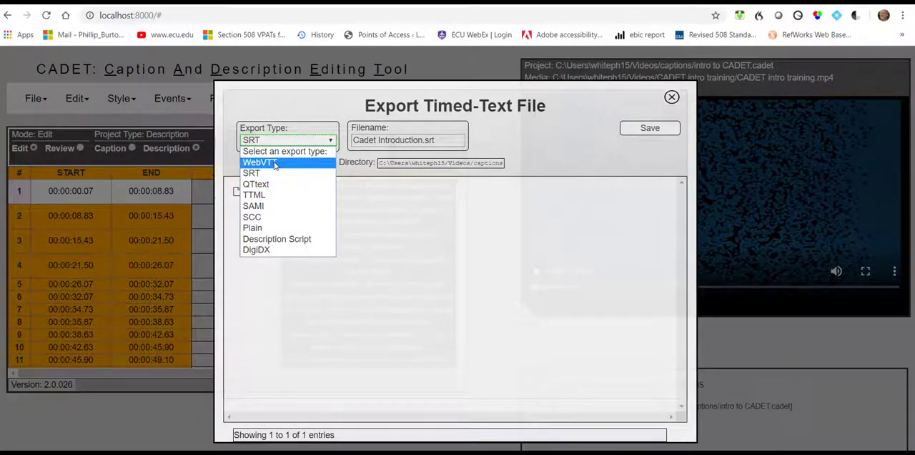
left_click(259, 161)
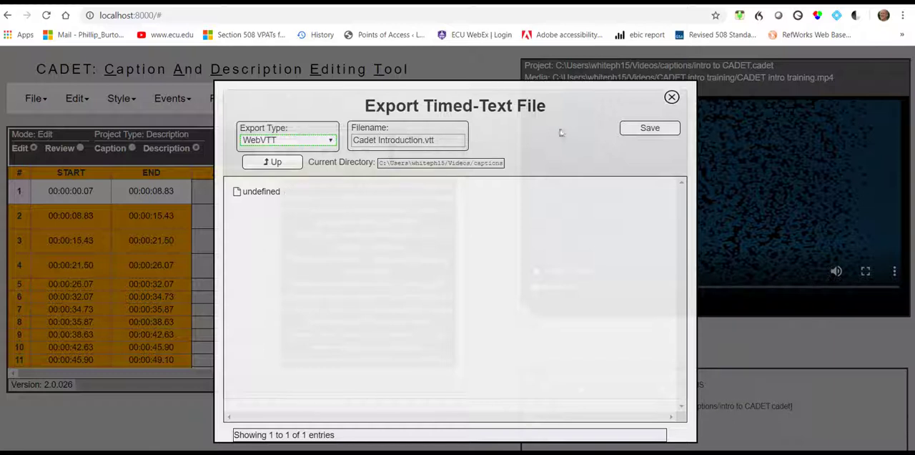
left_click(407, 141)
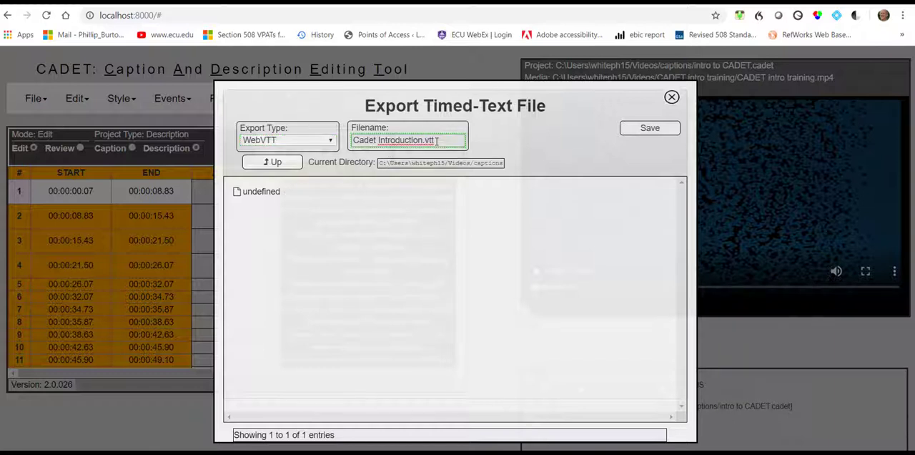
left_click(649, 127)
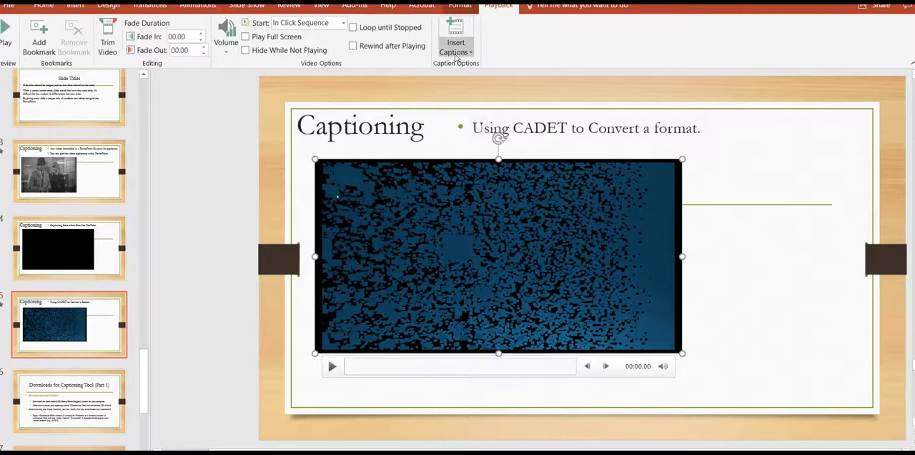
mouse_move(455, 45)
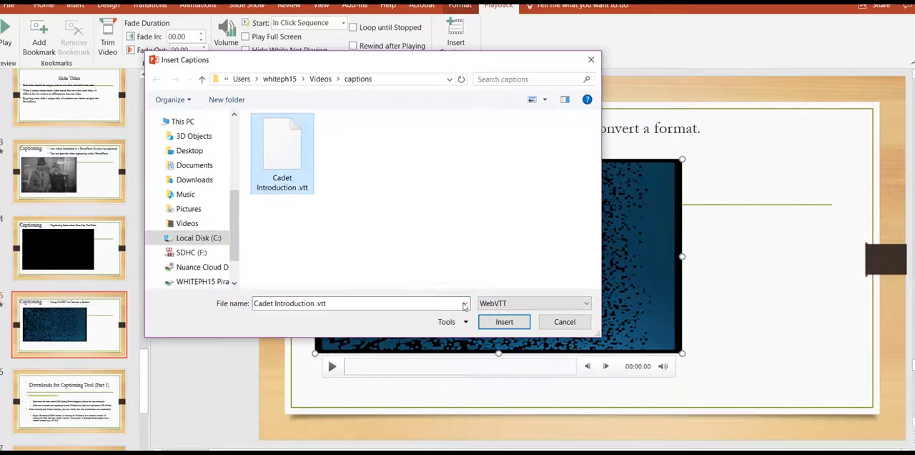
Insert Cadet Introduction.vtt into the video and check its subtitle tracks.
left_click(503, 321)
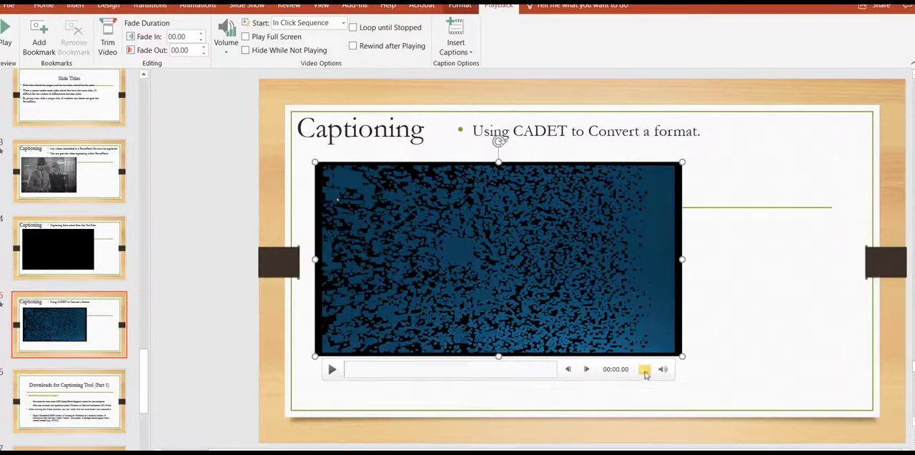
mouse_move(643, 369)
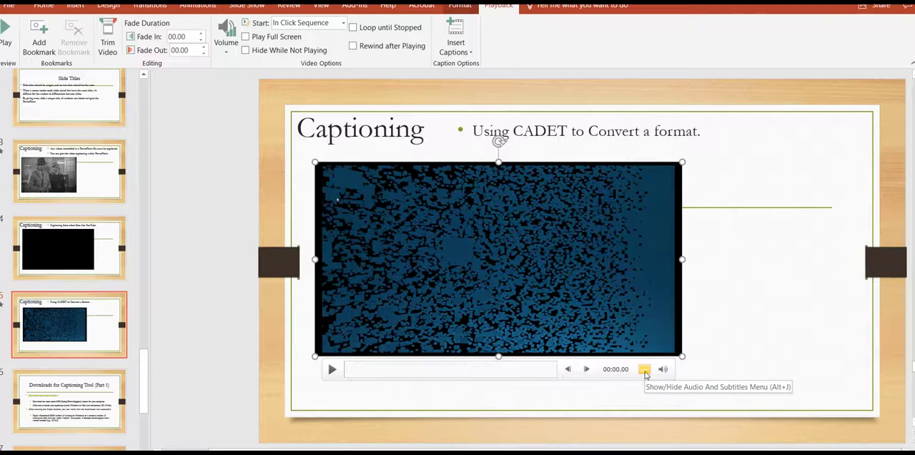
left_click(644, 369)
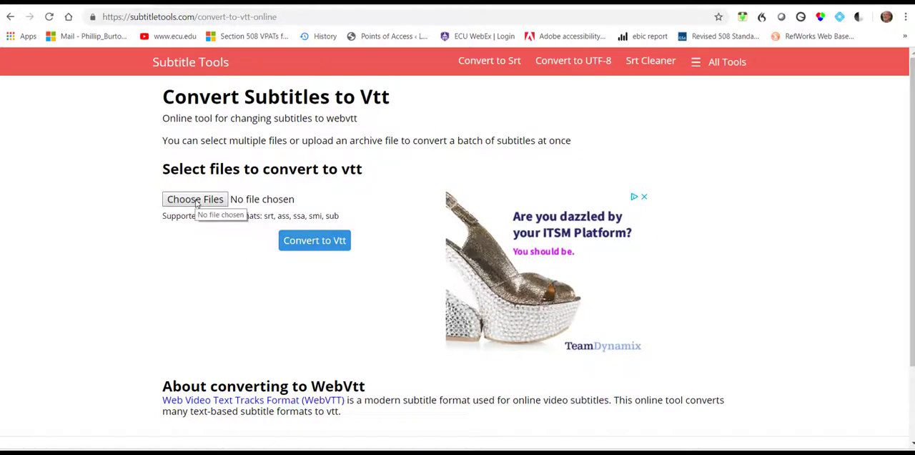
Upload Cadet Introduction.srt, convert it to VTT and download Cadet Introduction.vtt.
left_click(195, 199)
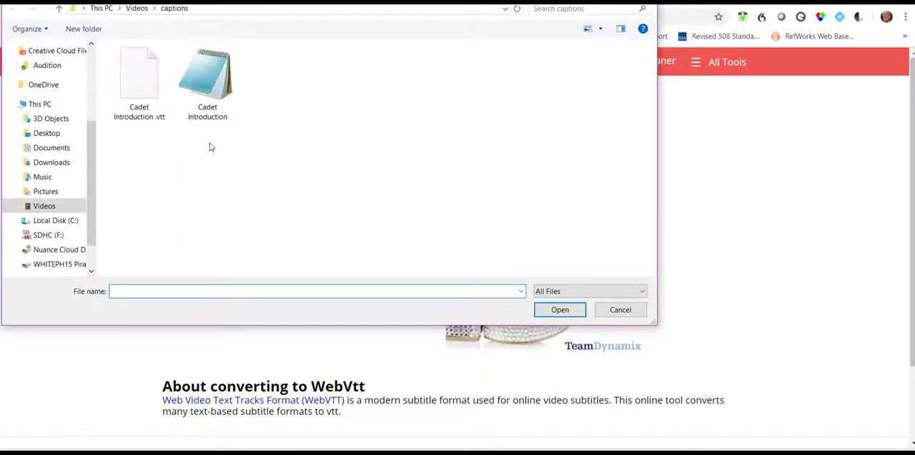
left_click(208, 74)
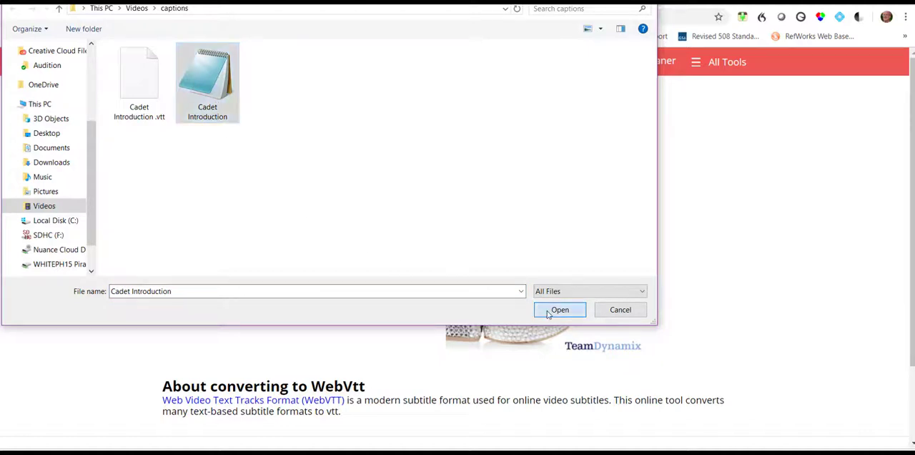
left_click(560, 308)
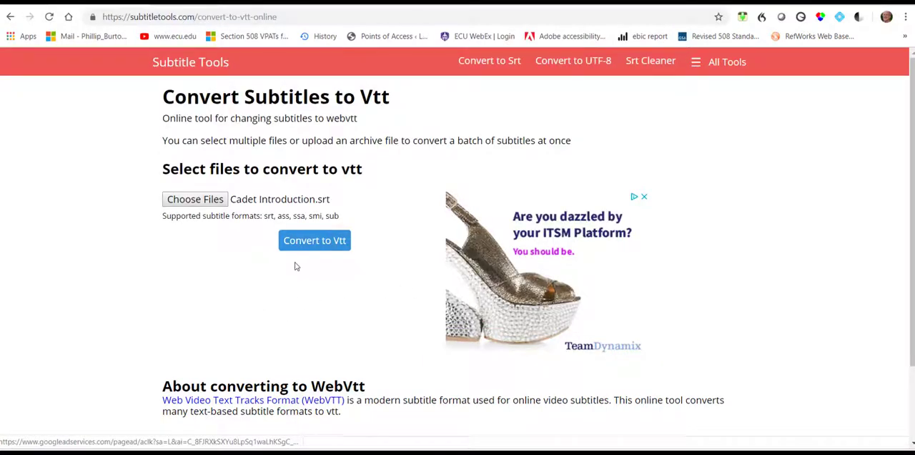
left_click(315, 240)
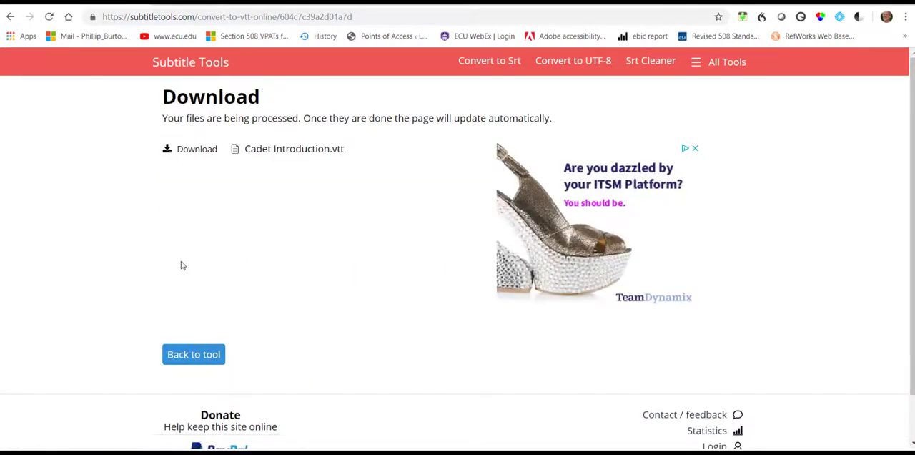
mouse_move(207, 221)
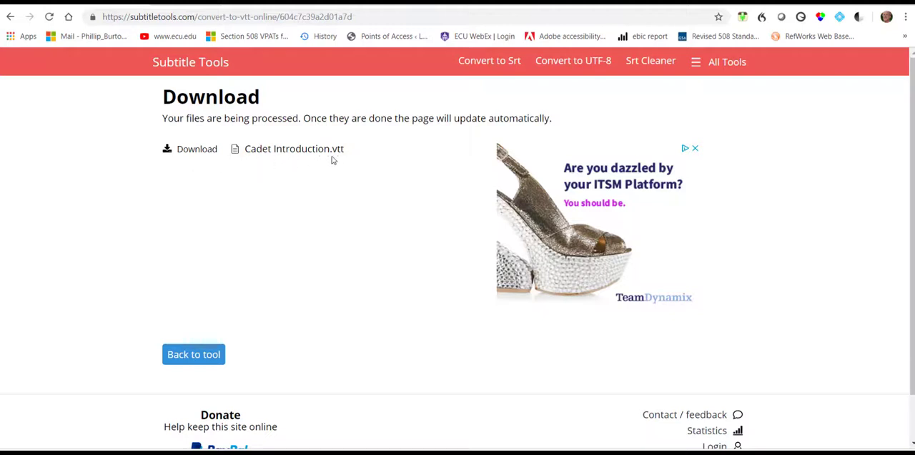
mouse_move(194, 157)
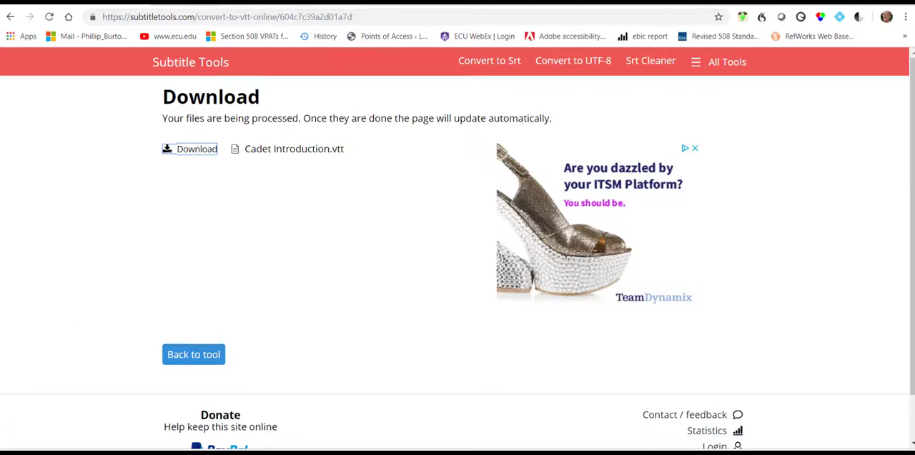
left_click(196, 149)
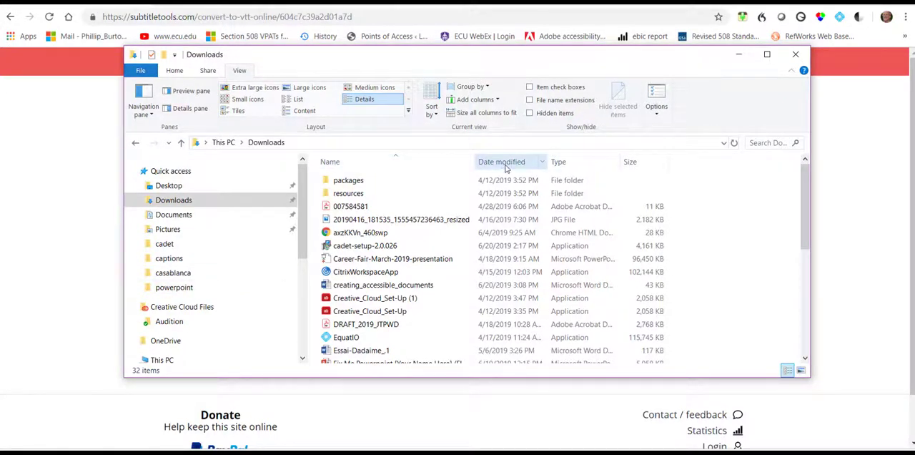
Sort Downloads by Date modified so Cadet Introduction [SubtitleTools.com].vtt appears first.
left_click(500, 160)
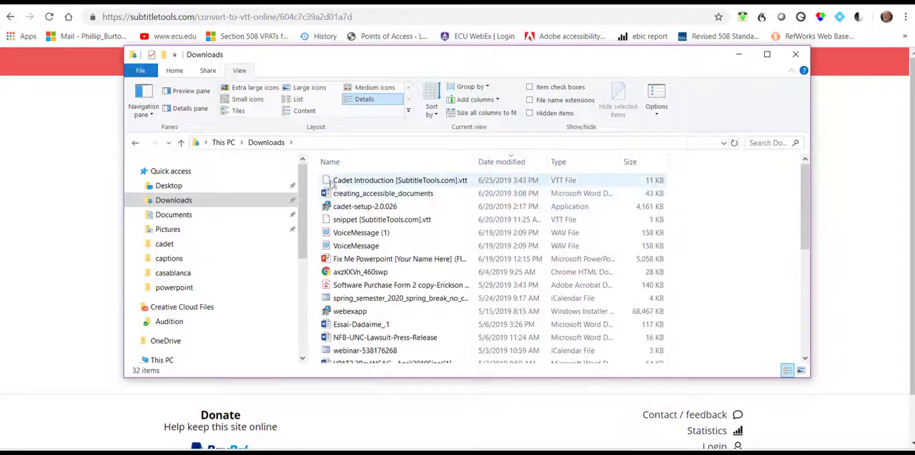
mouse_move(399, 180)
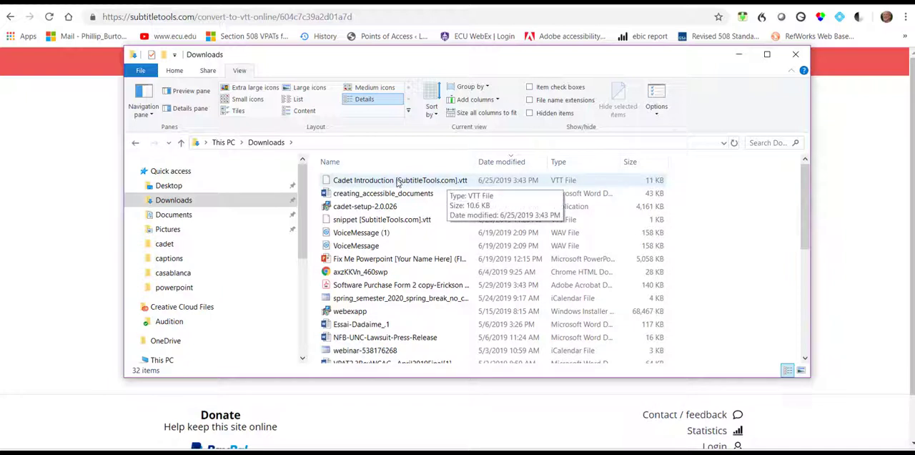